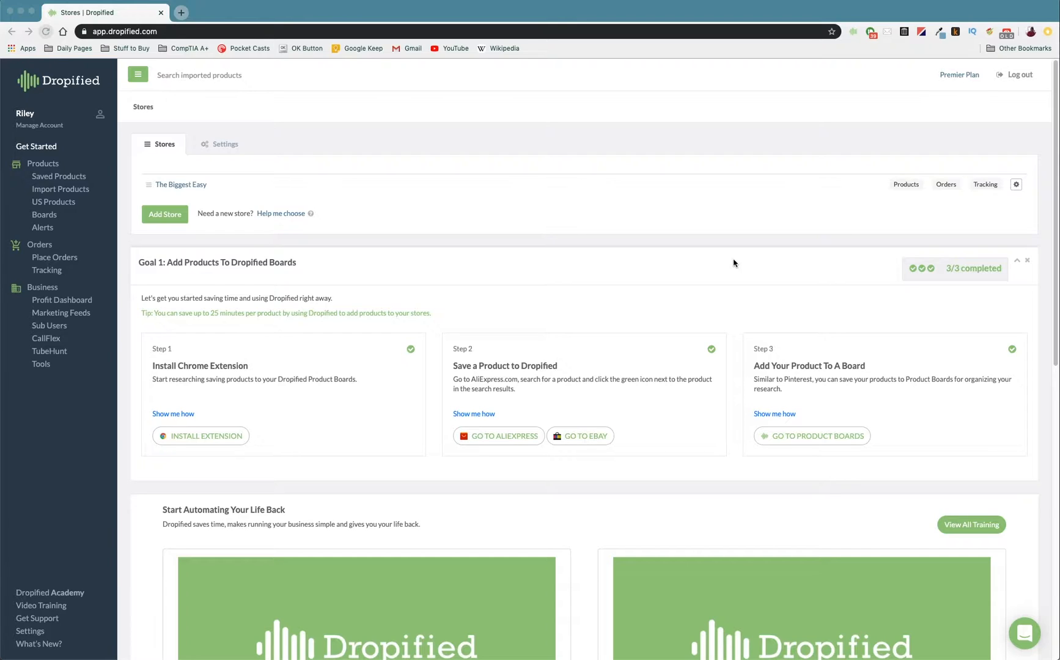
{"action": "mouse_move", "coordinate": [124, 182]}
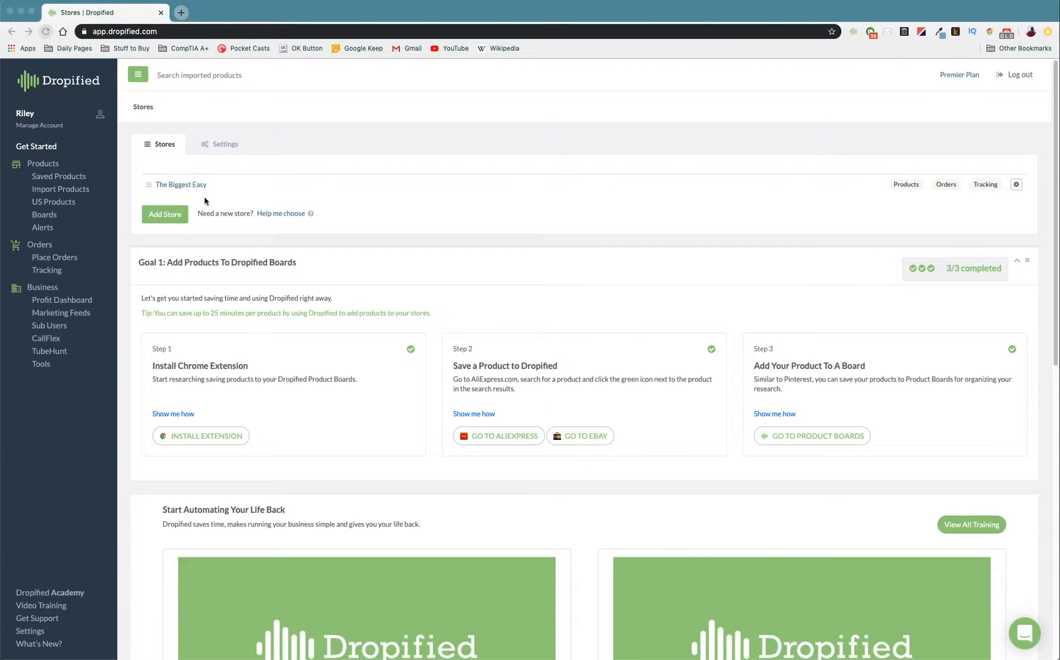
{"action": "mouse_move", "coordinate": [264, 191]}
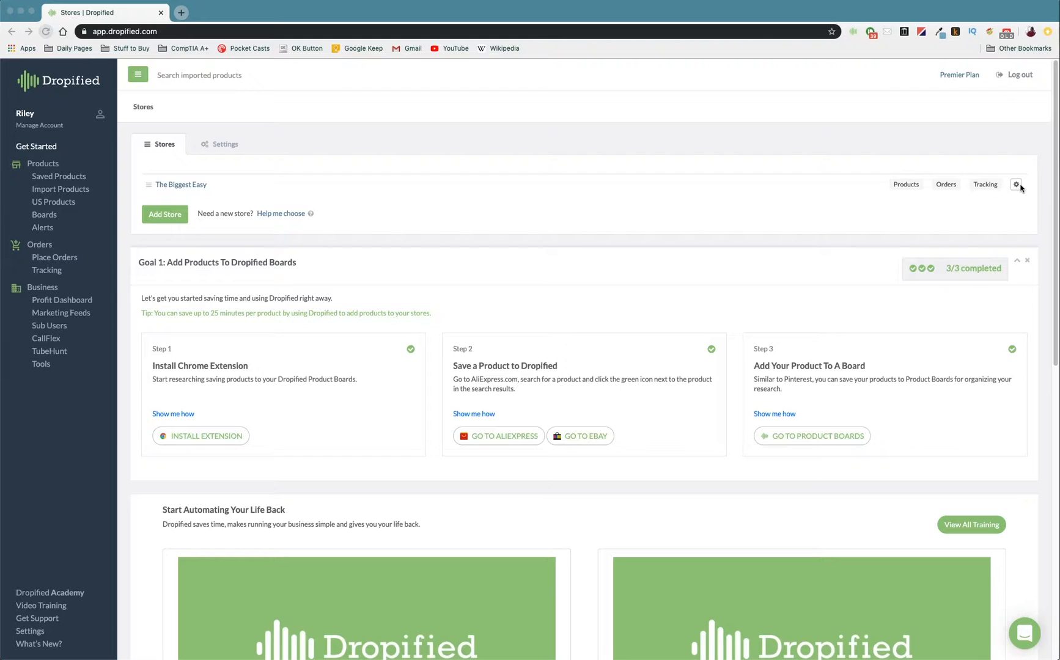
{"action": "mouse_move", "coordinate": [1031, 191]}
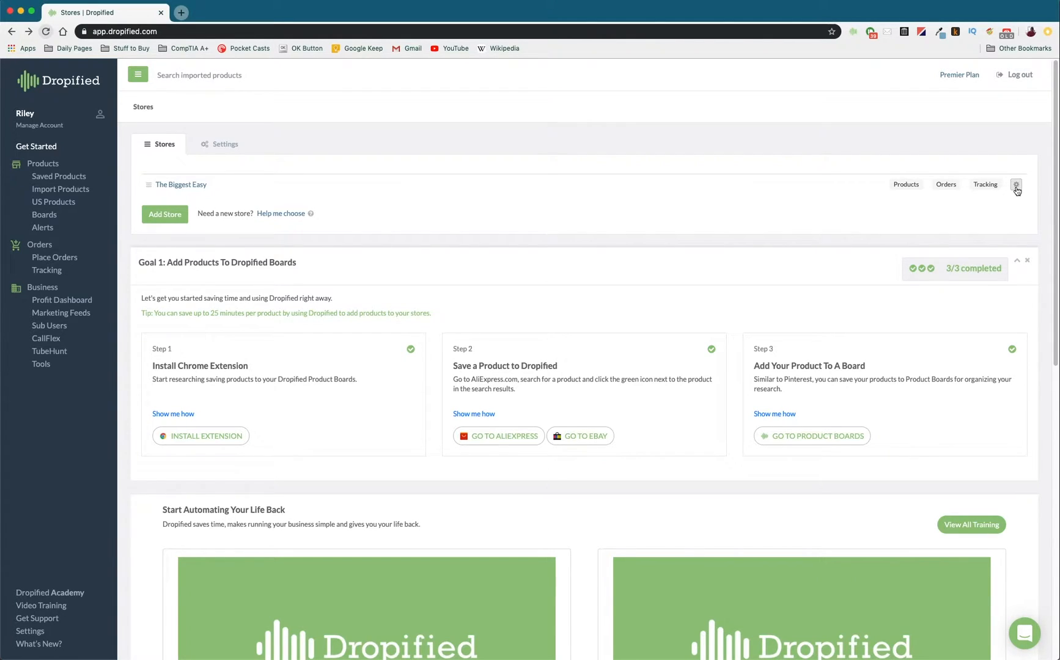
Reach the Custom Tracking URL dialog for The Biggest Easy store via its gear menu.
{"action": "left_click", "coordinate": [1016, 185]}
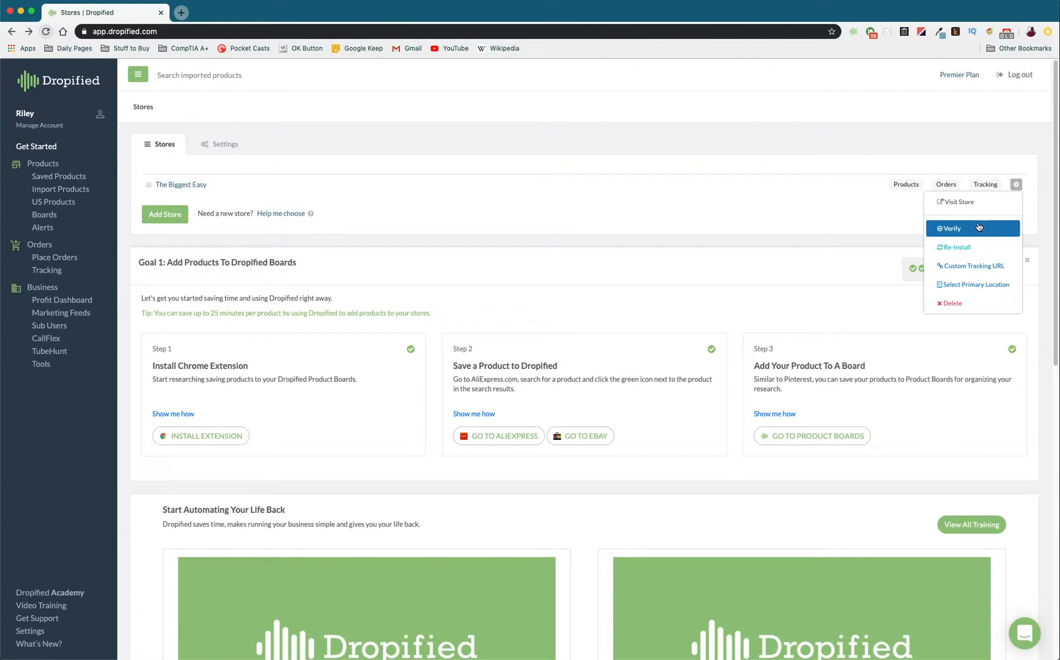
{"action": "mouse_move", "coordinate": [973, 265]}
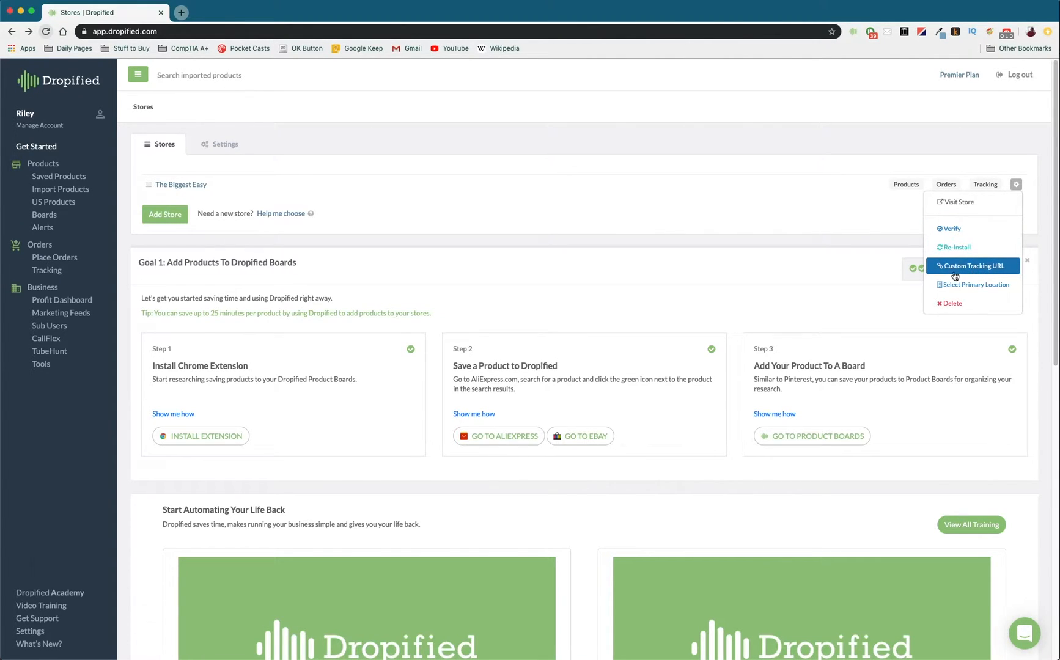
{"action": "left_click", "coordinate": [973, 265]}
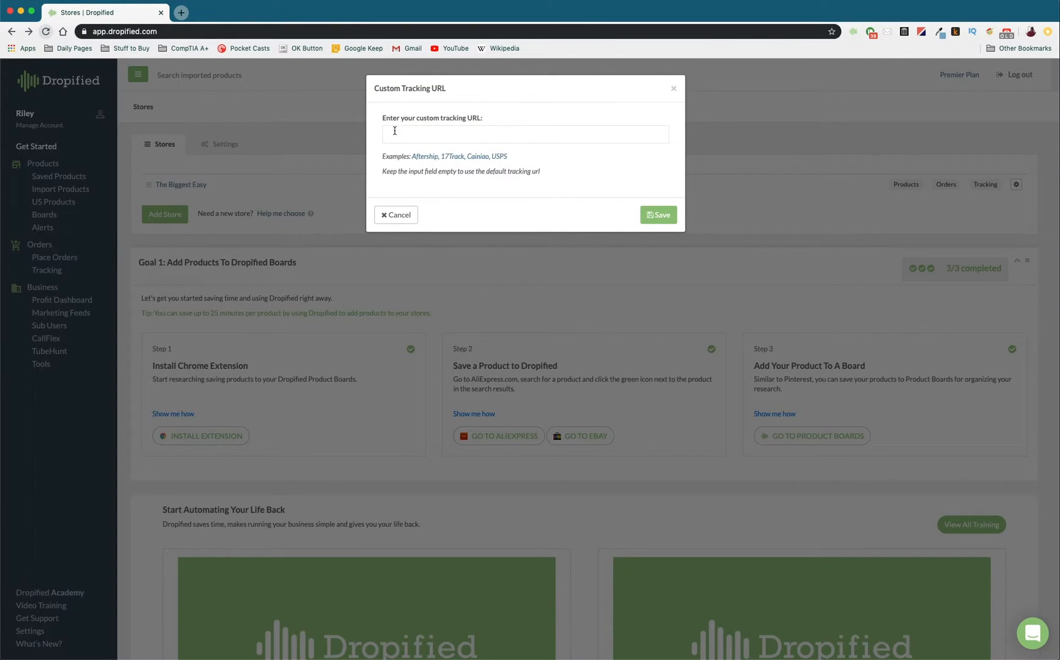
{"action": "mouse_move", "coordinate": [458, 135]}
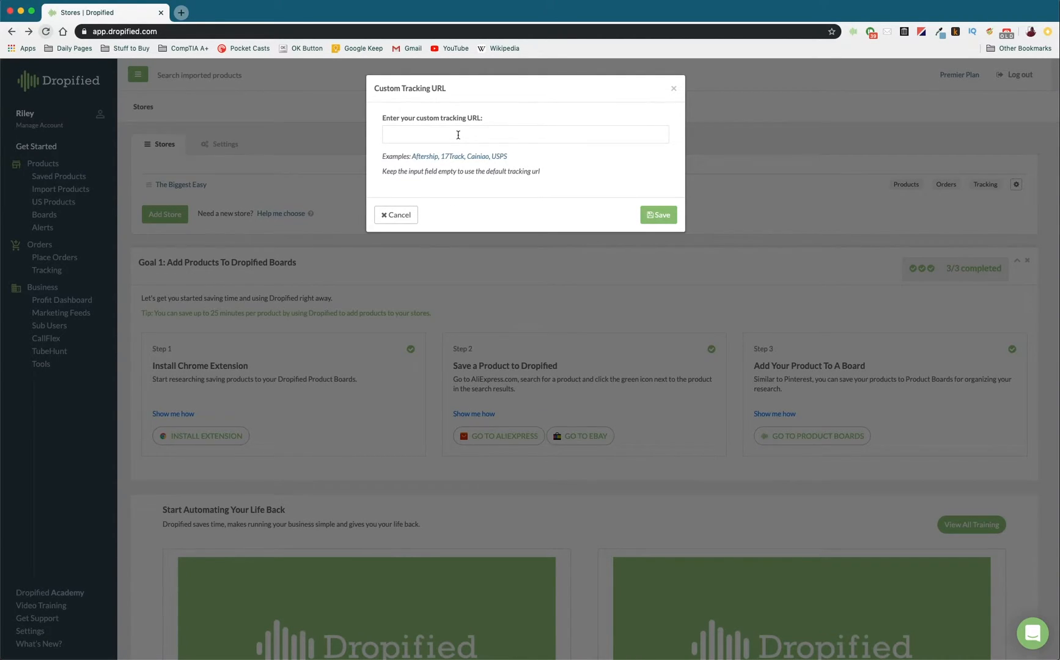
{"action": "mouse_move", "coordinate": [484, 169]}
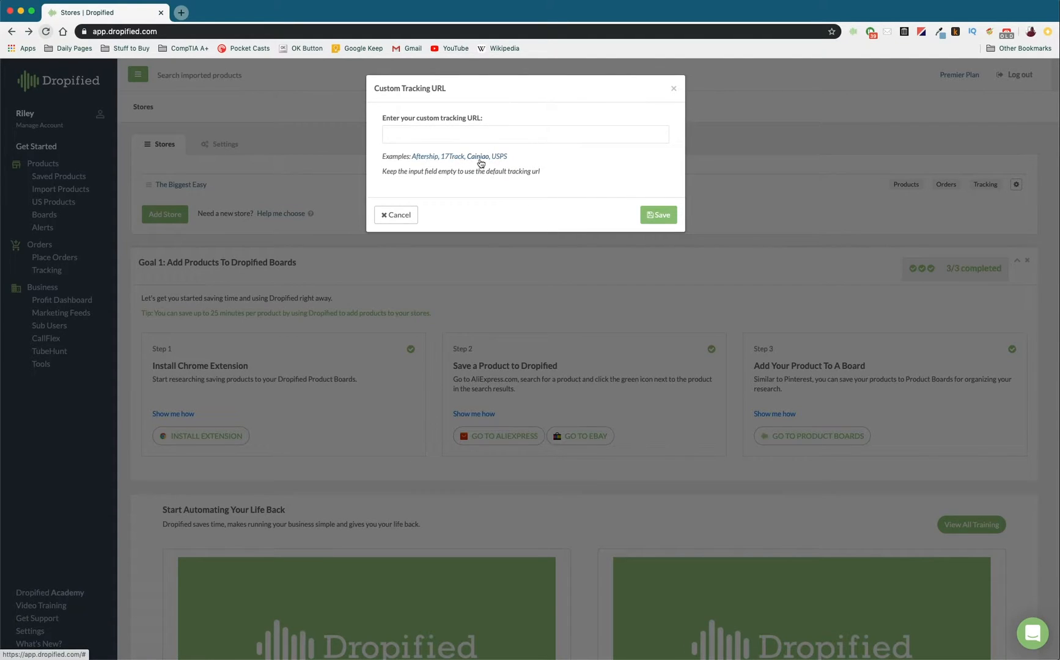
{"action": "mouse_move", "coordinate": [504, 164]}
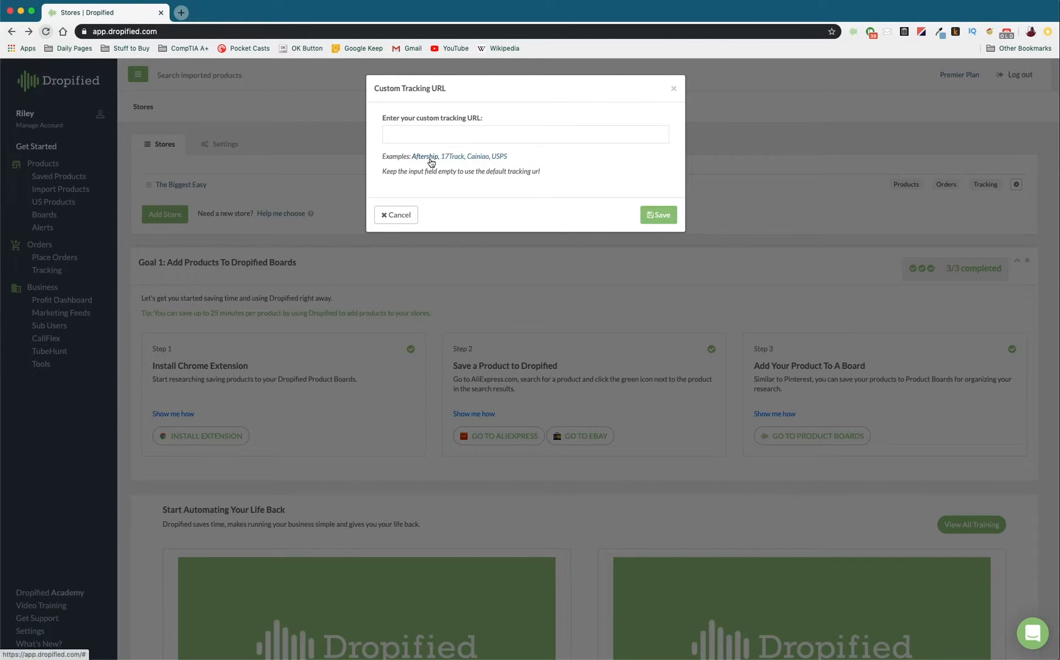
{"action": "mouse_move", "coordinate": [465, 158]}
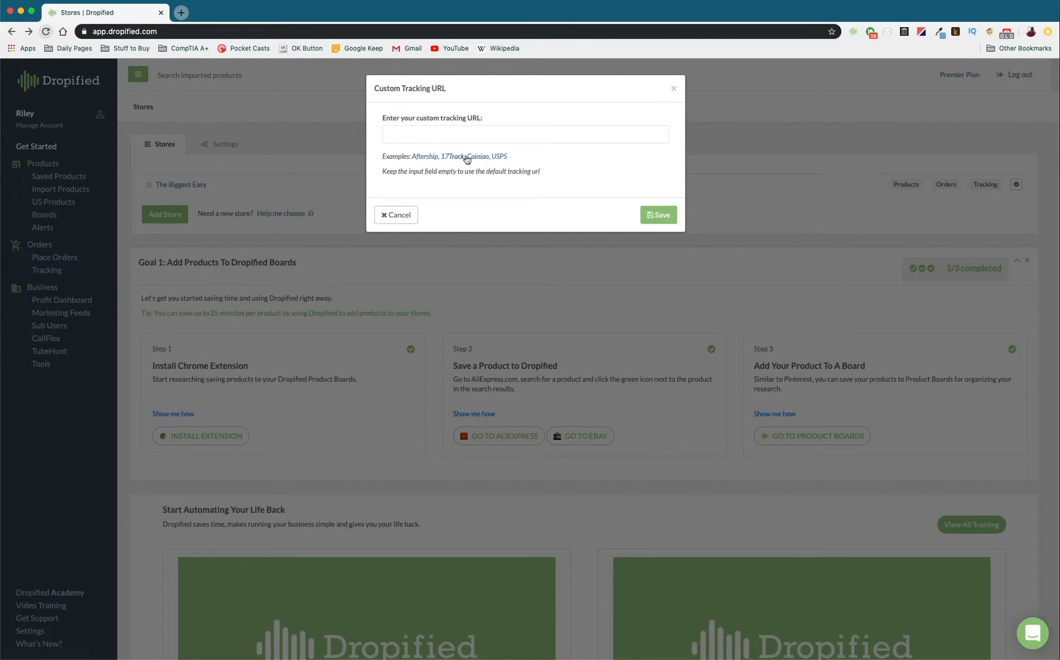
Fill the tracking URL field with the Aftership example link and its tracking-number placeholder.
{"action": "left_click", "coordinate": [424, 156]}
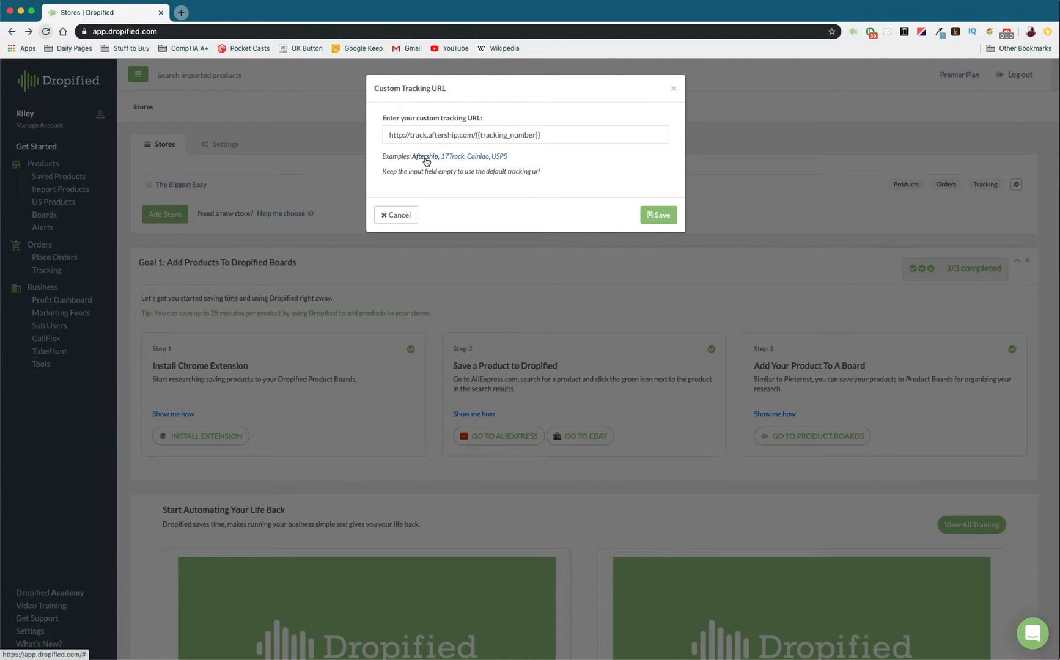
{"action": "mouse_move", "coordinate": [438, 123]}
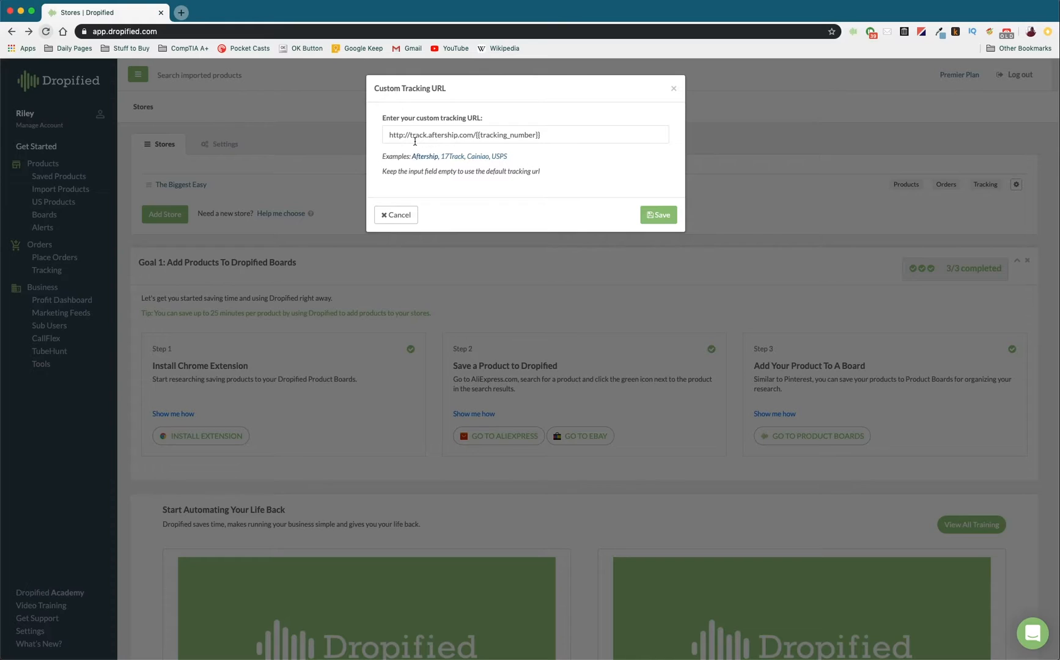
{"action": "mouse_move", "coordinate": [597, 145]}
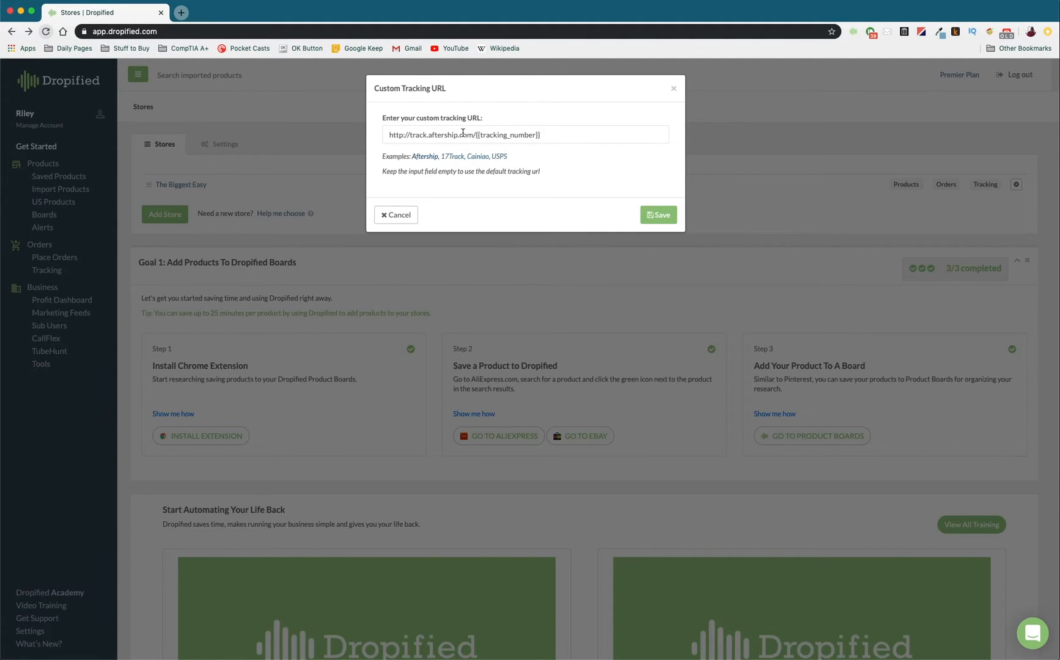
{"action": "mouse_move", "coordinate": [501, 151]}
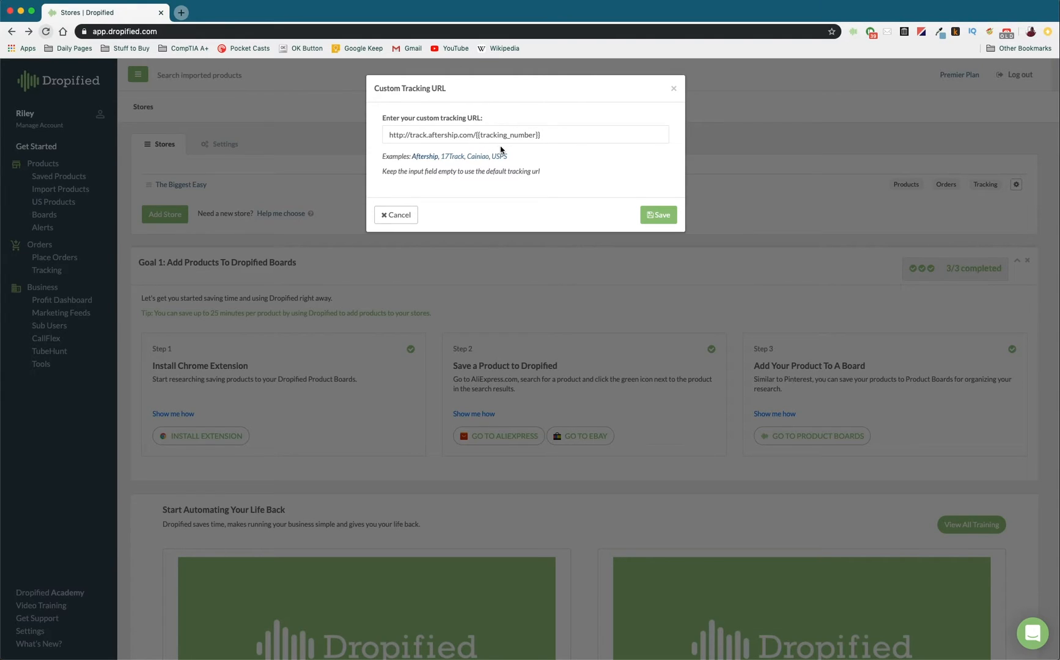
{"action": "mouse_move", "coordinate": [424, 157]}
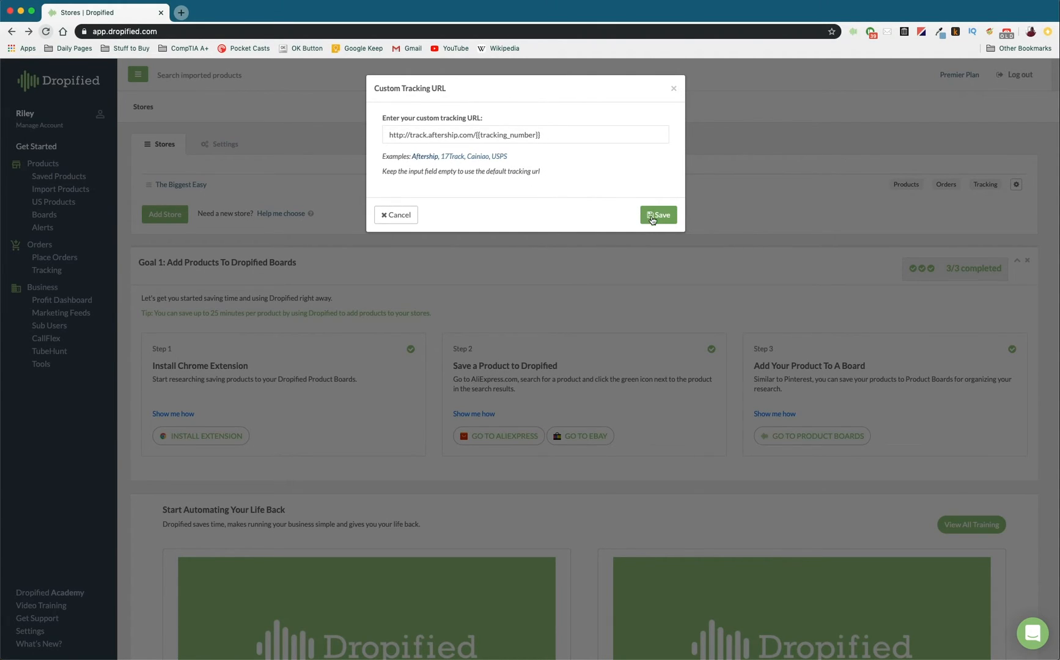
Save the Aftership tracking URL for The Biggest Easy store.
{"action": "left_click", "coordinate": [657, 215]}
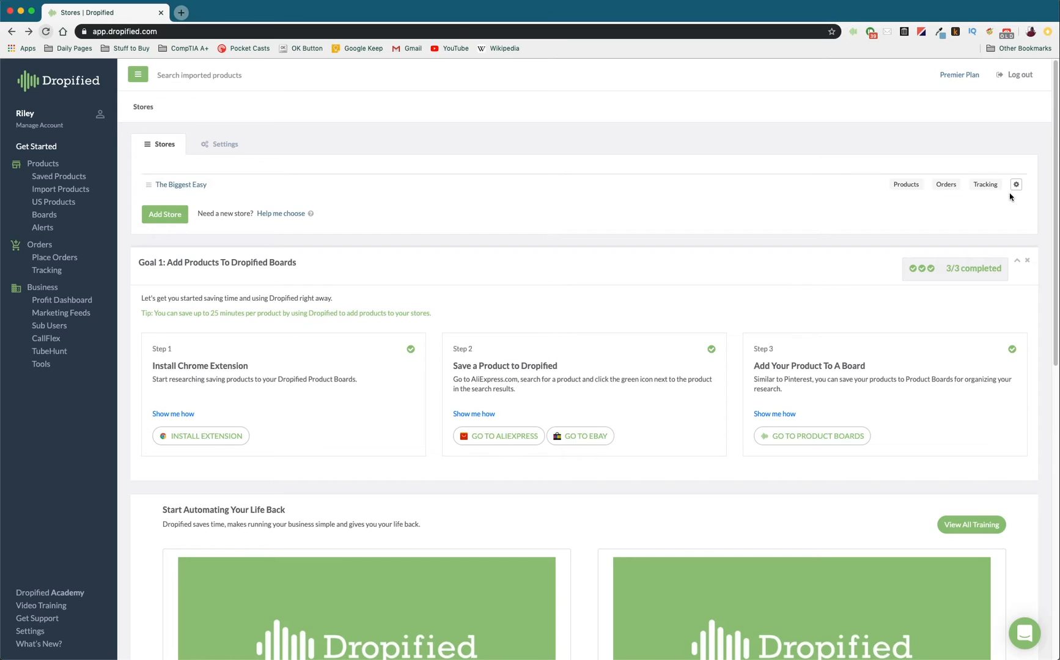
{"action": "mouse_move", "coordinate": [1009, 202]}
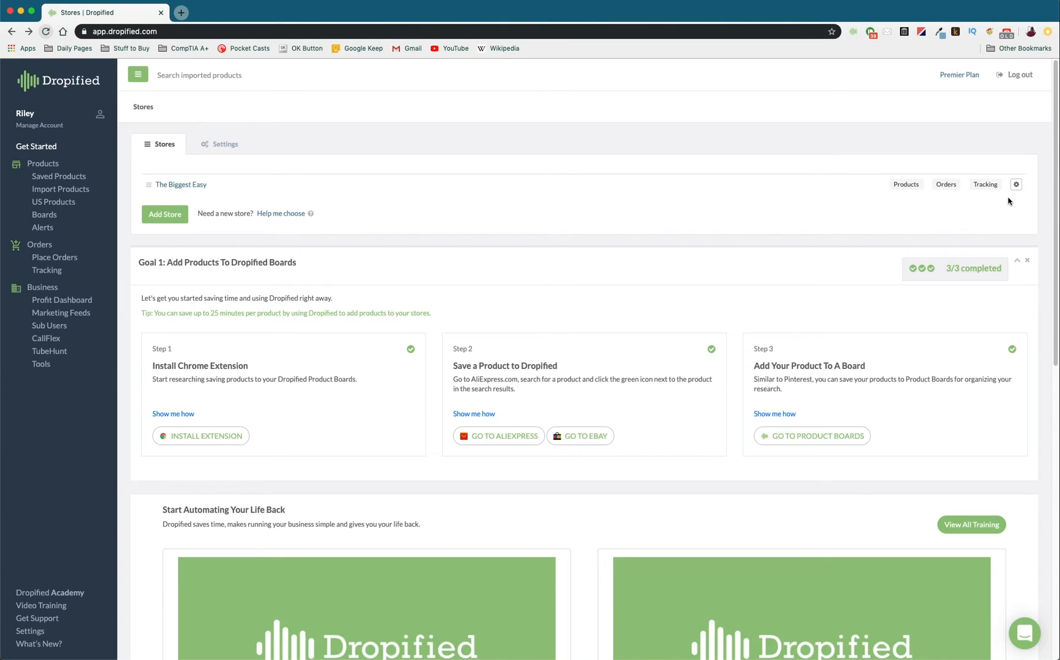
{"action": "mouse_move", "coordinate": [1016, 185]}
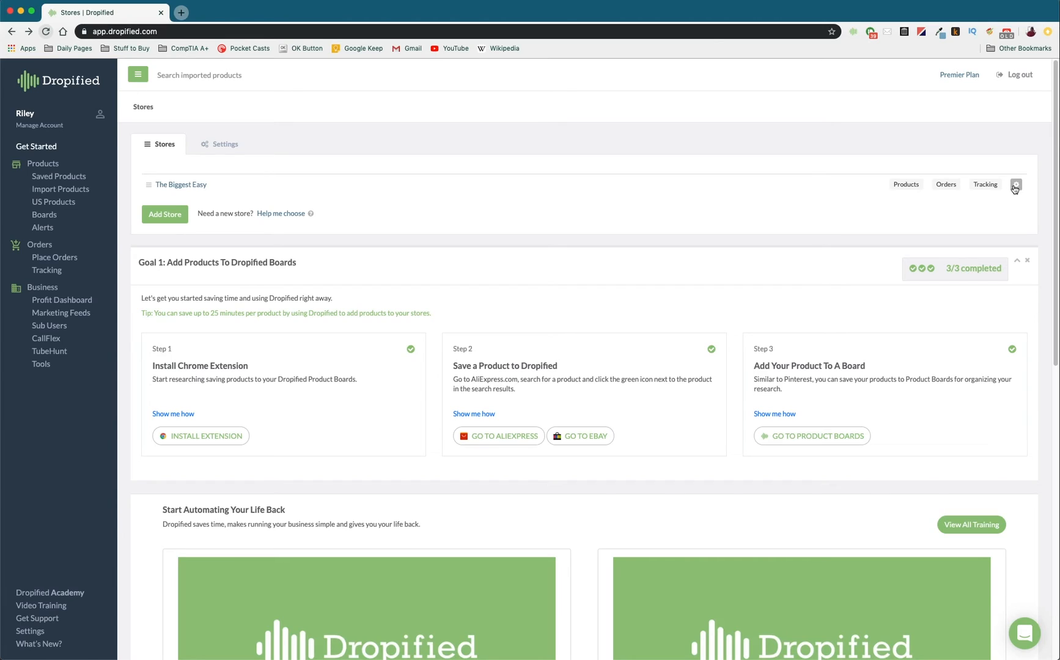
{"action": "mouse_move", "coordinate": [1016, 189]}
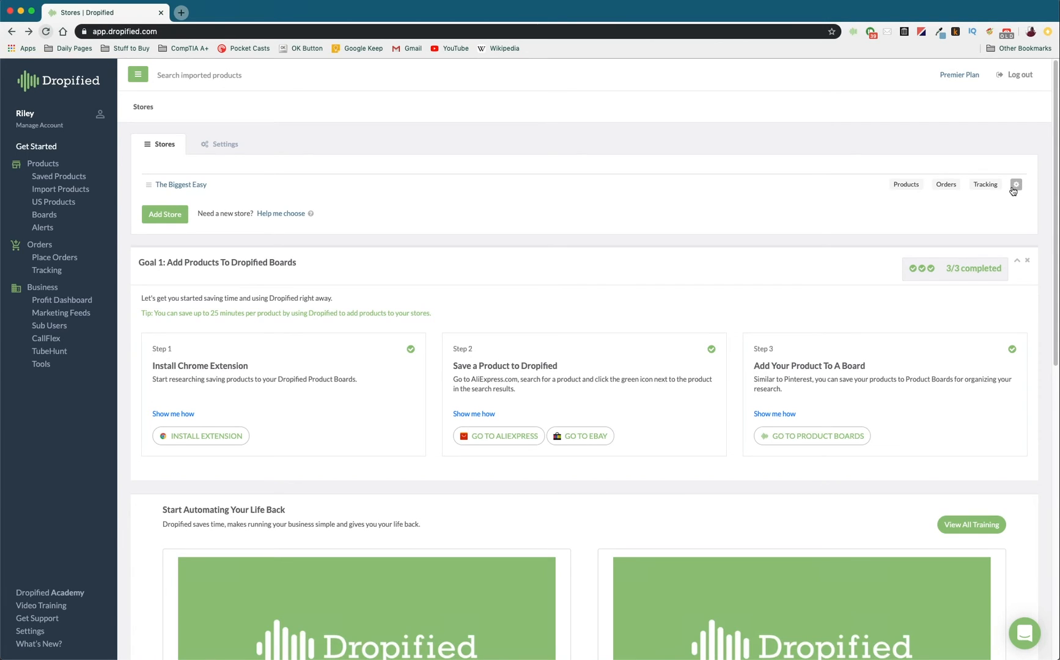